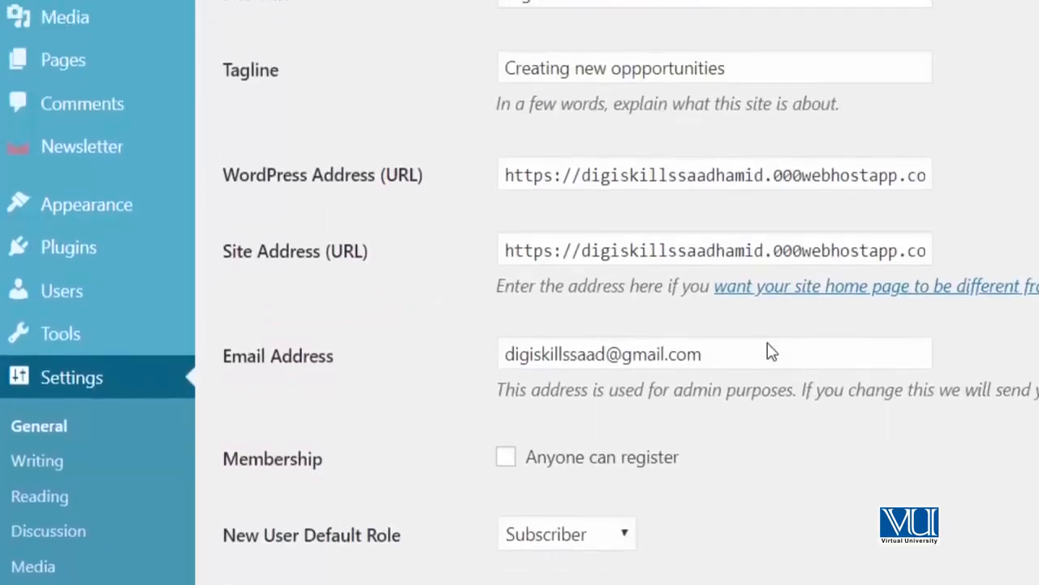
# Edit the Site Title to read 'Digiskills WordPress with Saad Hamid'.
pyautogui.scroll(3)
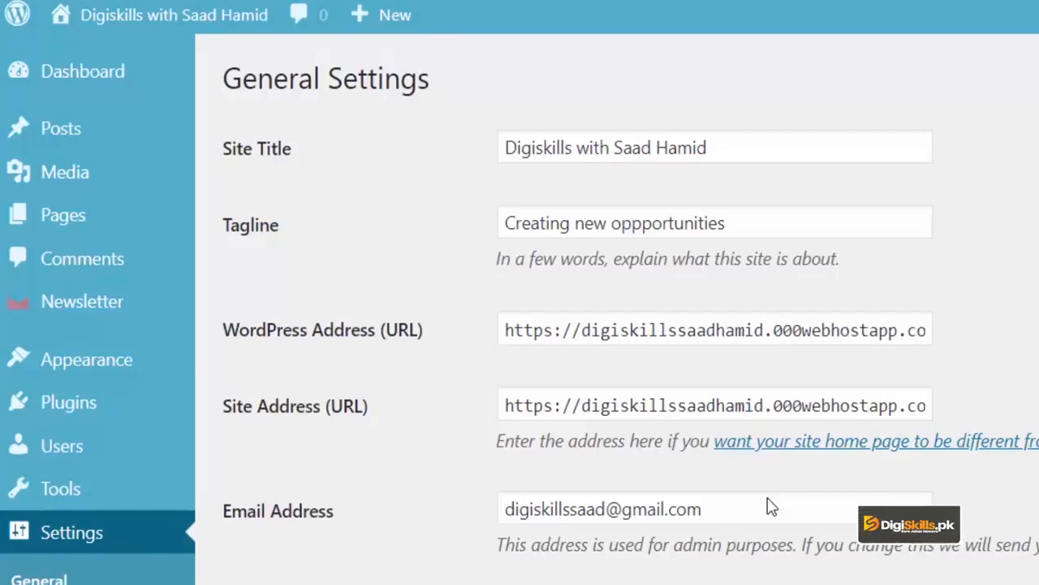
pyautogui.moveTo(640, 201)
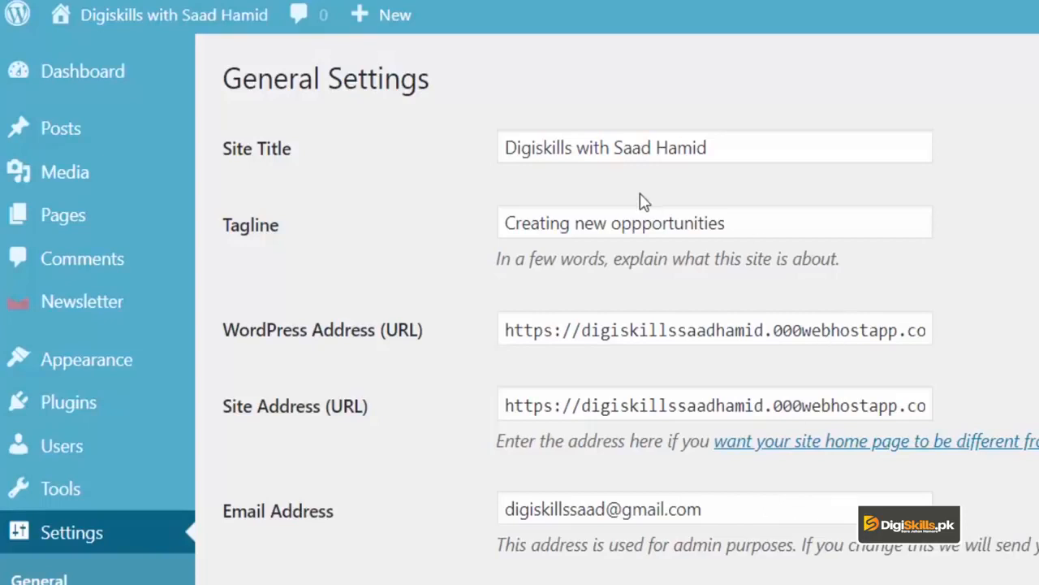
pyautogui.click(578, 147)
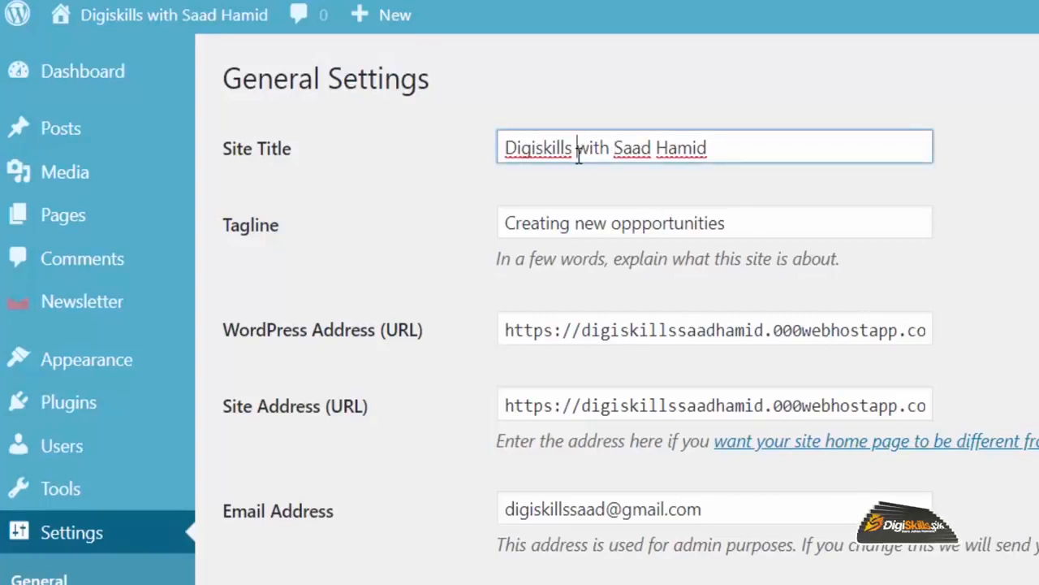
pyautogui.write('WordPres')
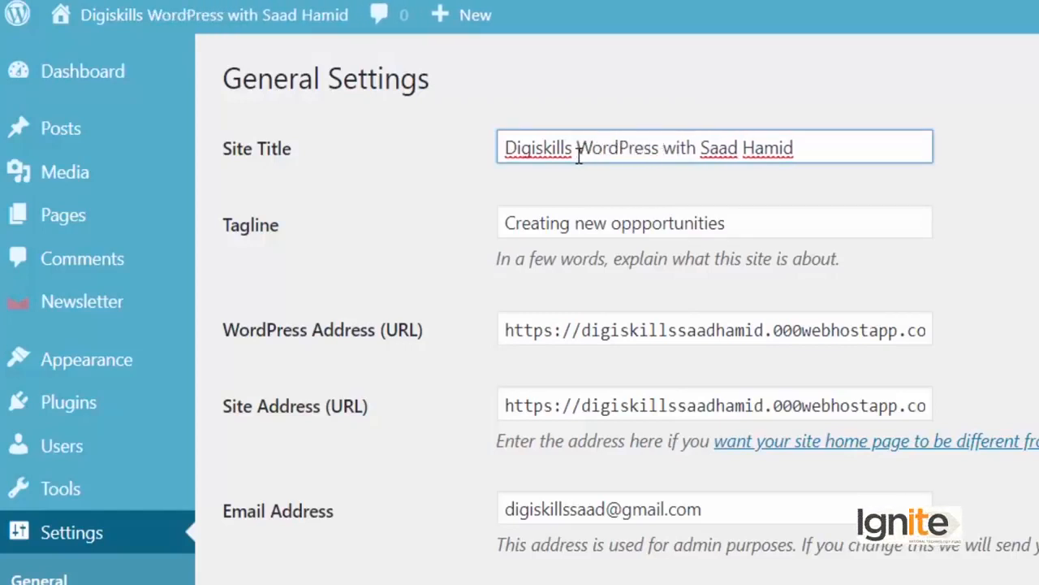
pyautogui.click(669, 148)
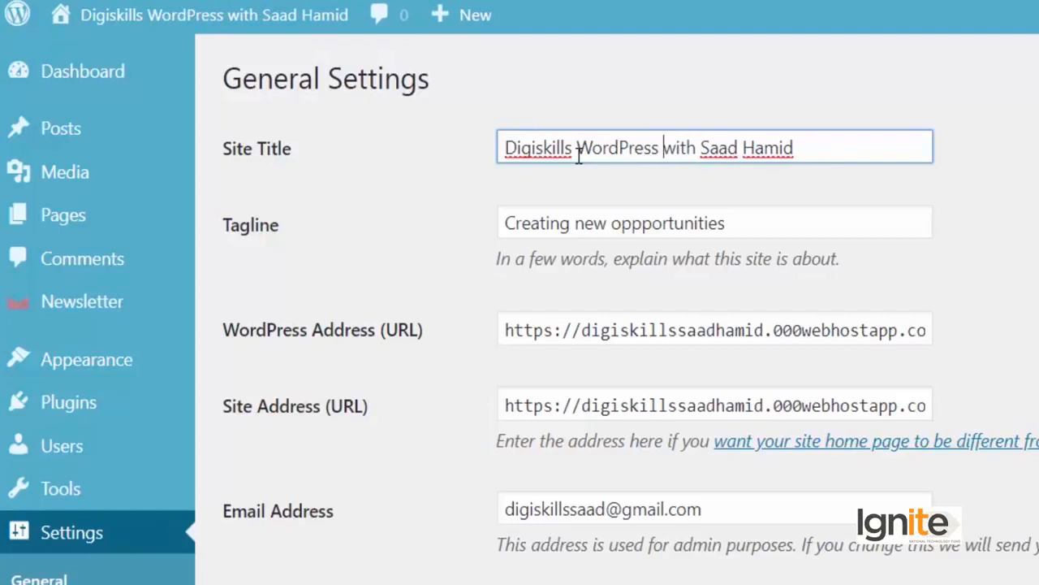
pyautogui.scroll(-3)
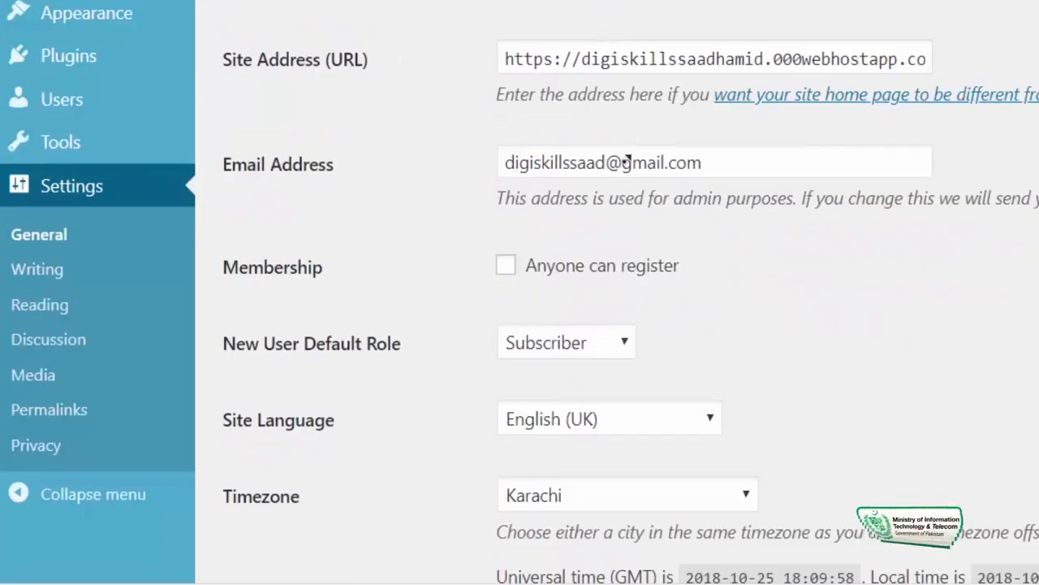
# Replace the tagline with 'Creating opportunities for freelancers, entrepreneurs...'.
pyautogui.scroll(3)
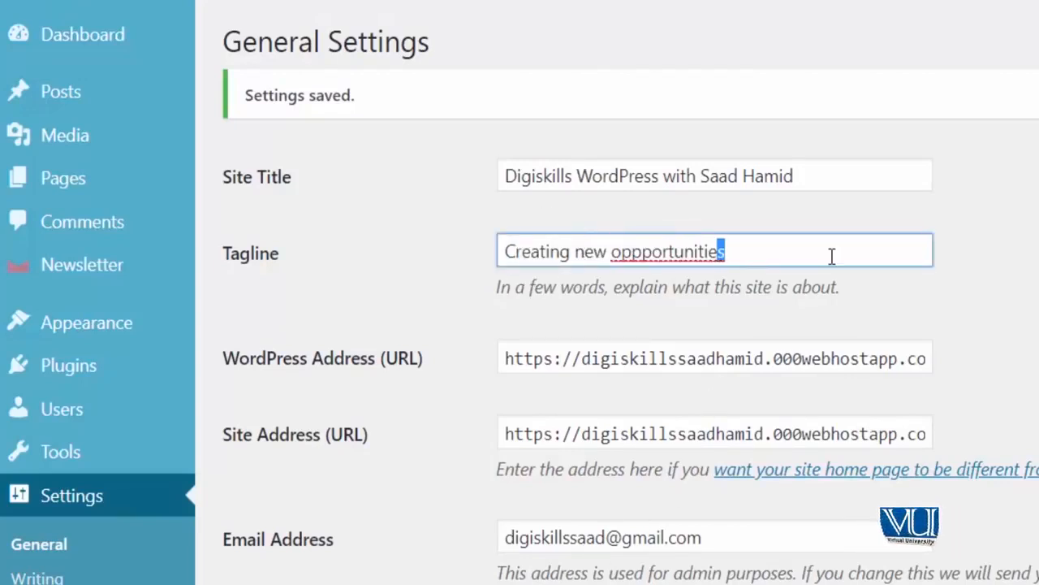
pyautogui.moveTo(722, 250); pyautogui.dragTo(588, 250)
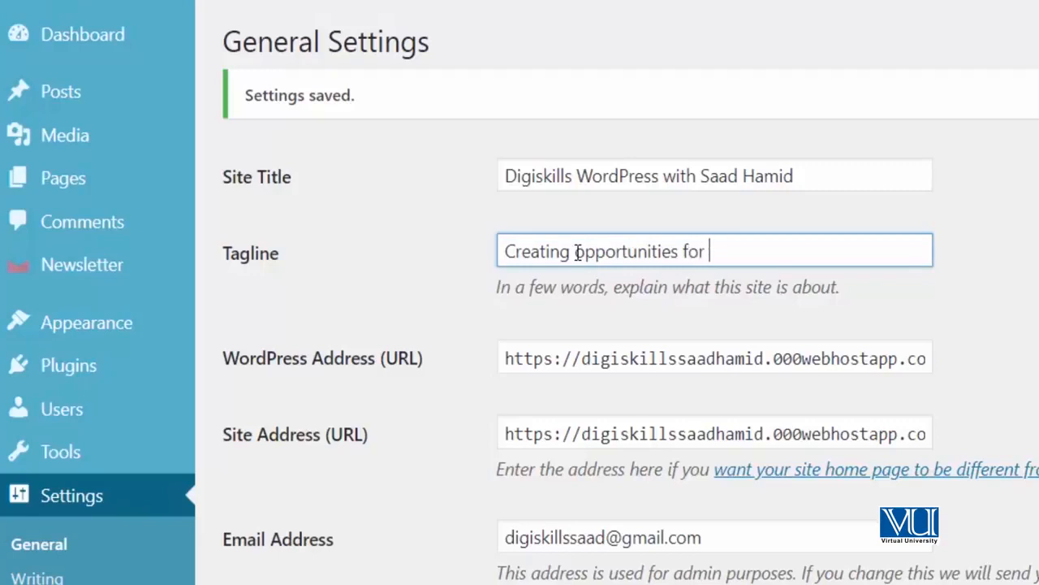
pyautogui.write('freelancers, entrepreneurs ar')
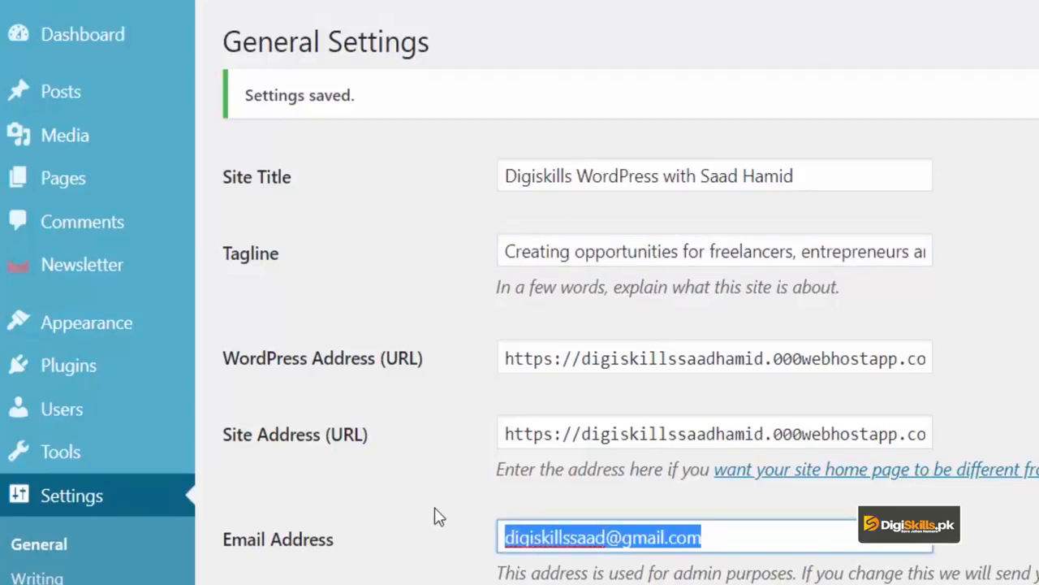
# Set the site timezone to Sydney (Australia) instead of Karachi.
pyautogui.scroll(-3)
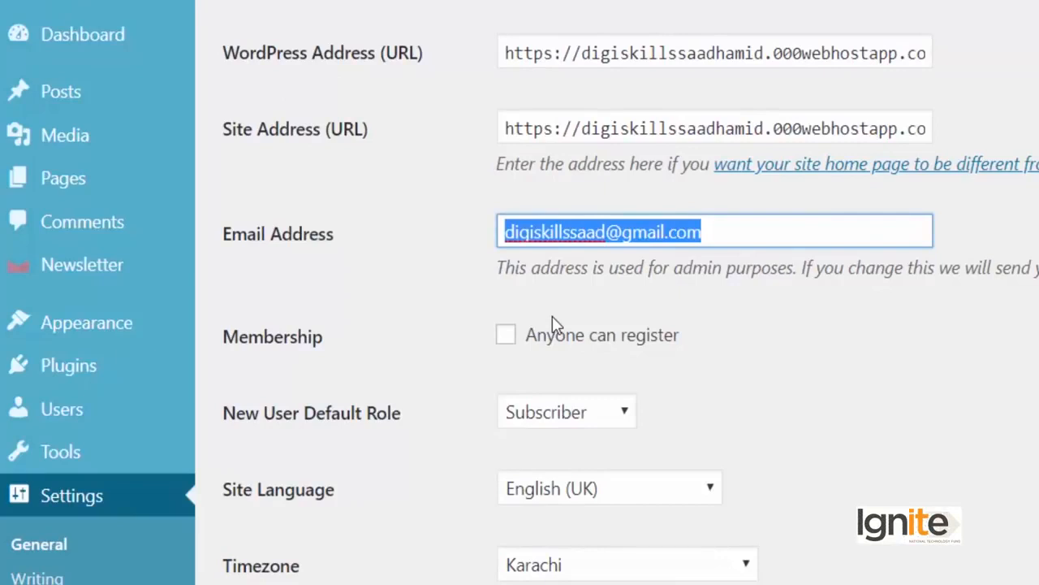
pyautogui.moveTo(597, 496)
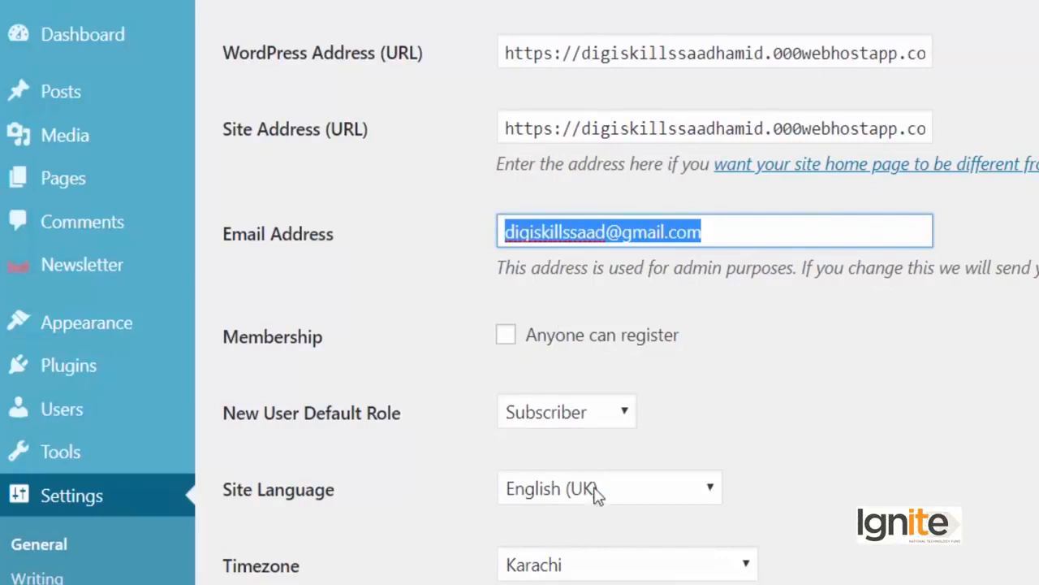
pyautogui.click(625, 564)
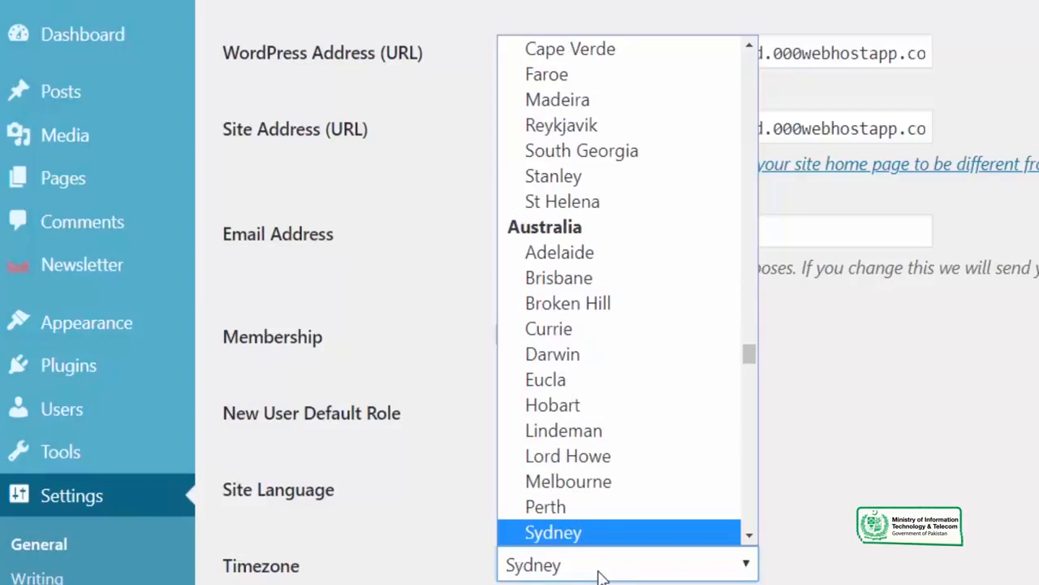
pyautogui.click(553, 533)
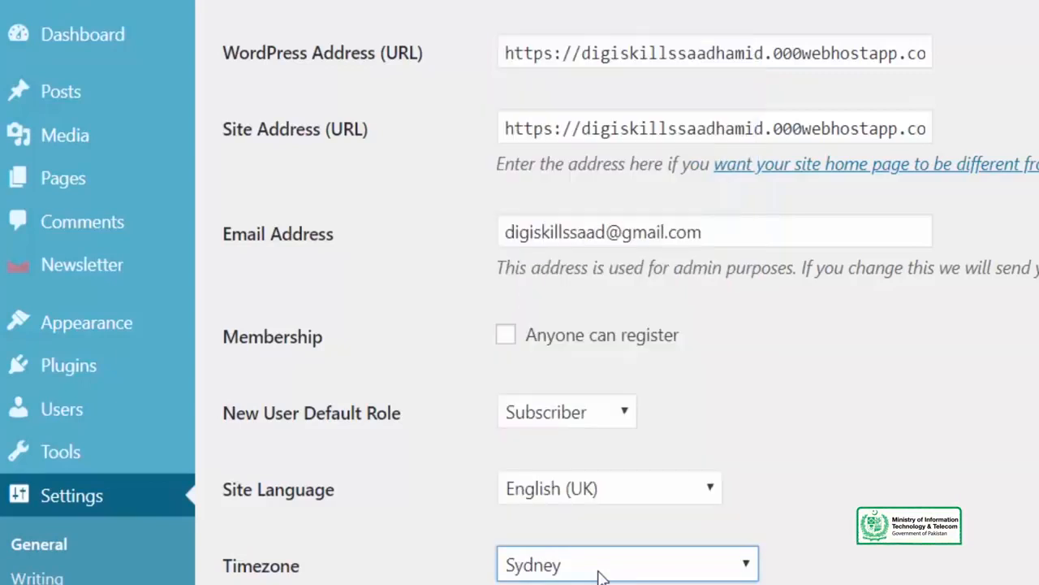
# Set Week Starts On to Sunday and save the General Settings.
pyautogui.scroll(-3)
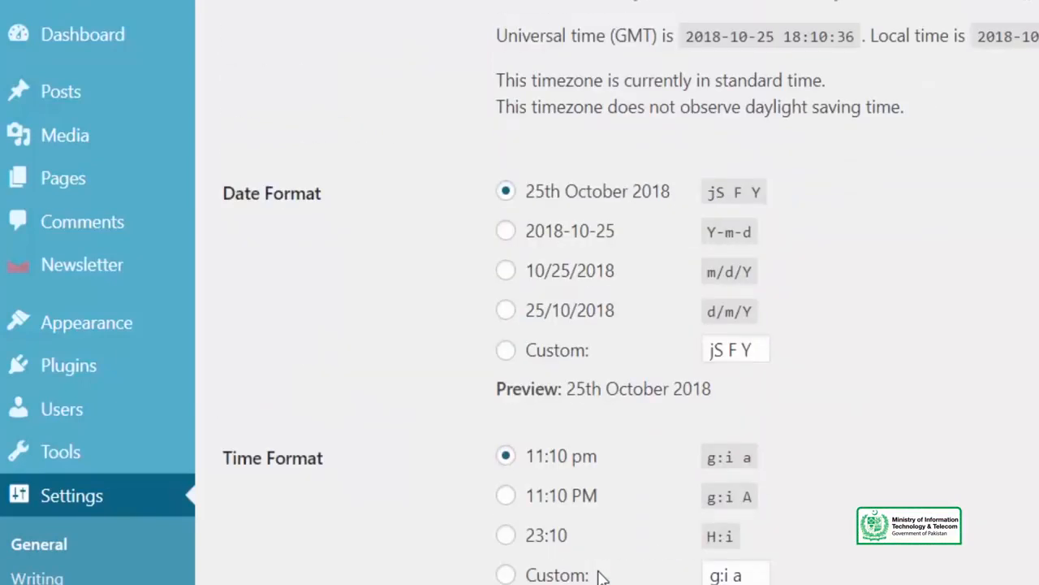
pyautogui.scroll(-3)
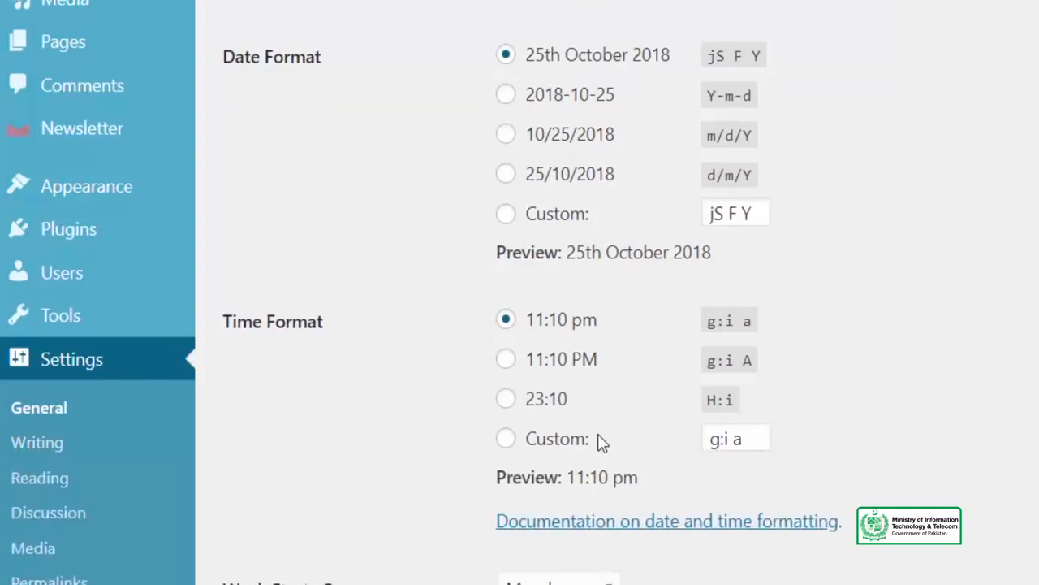
pyautogui.scroll(-3)
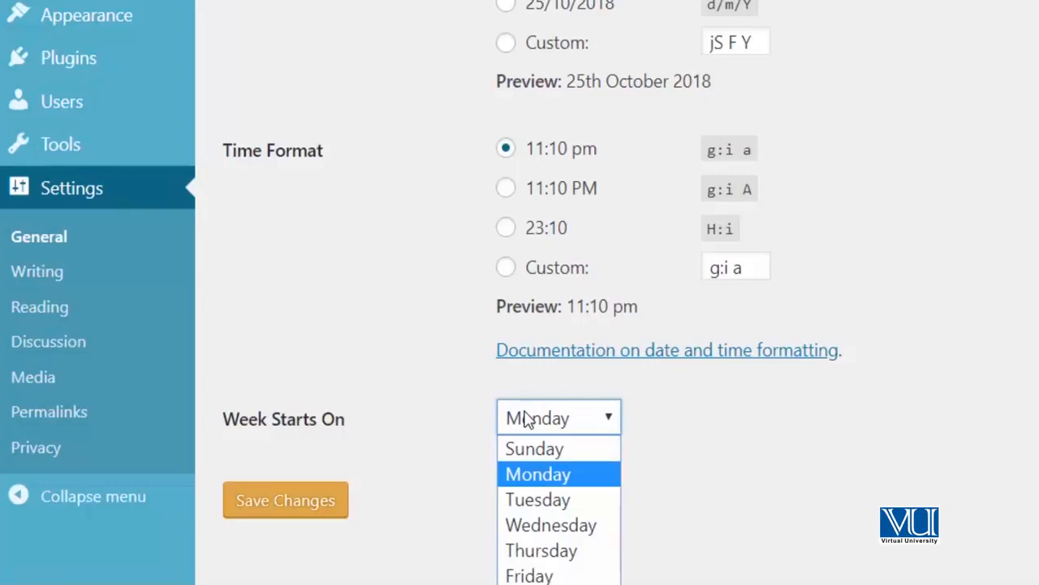
pyautogui.click(533, 448)
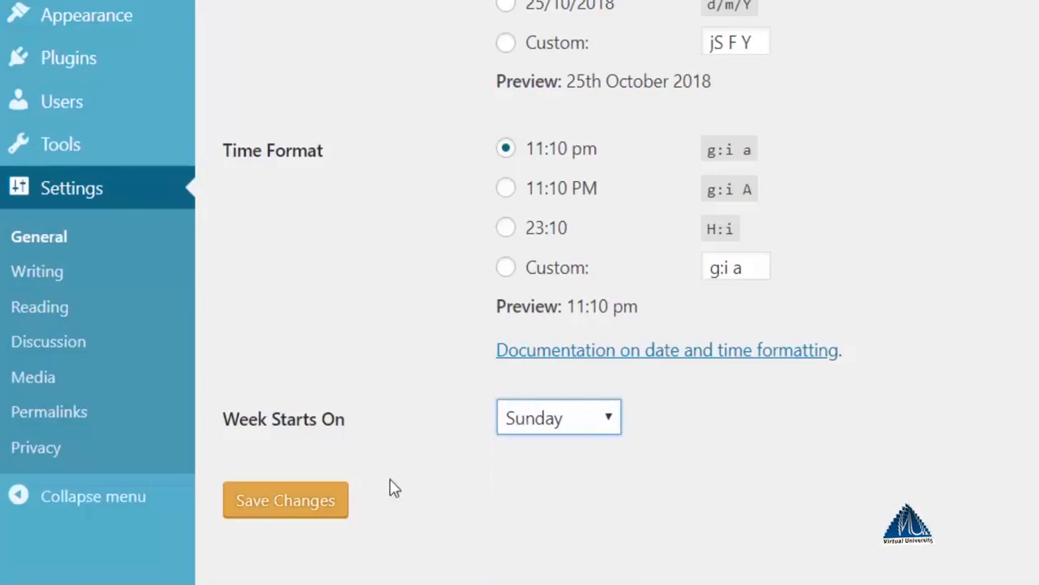
pyautogui.click(285, 500)
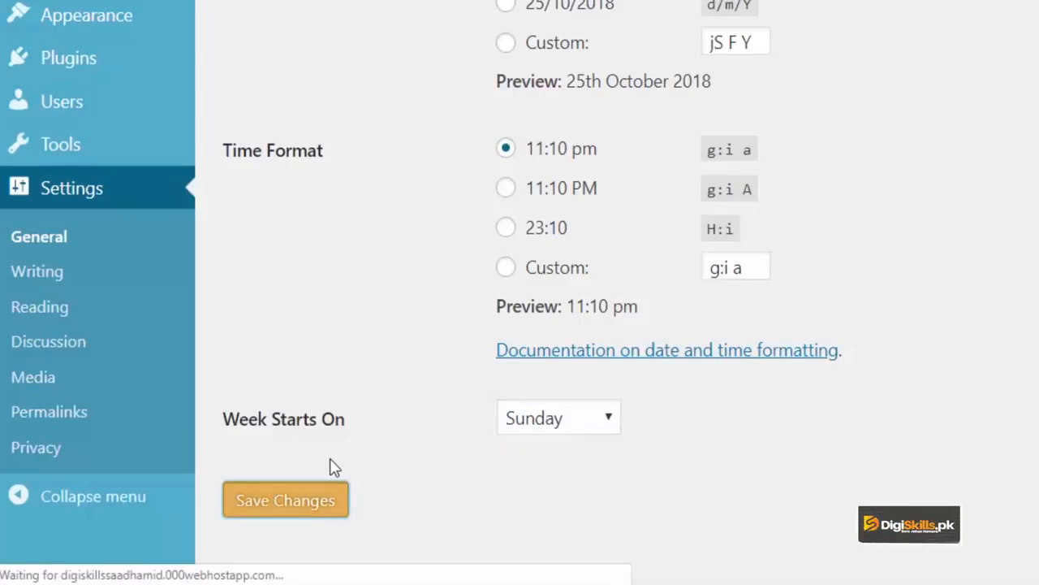
pyautogui.click(286, 500)
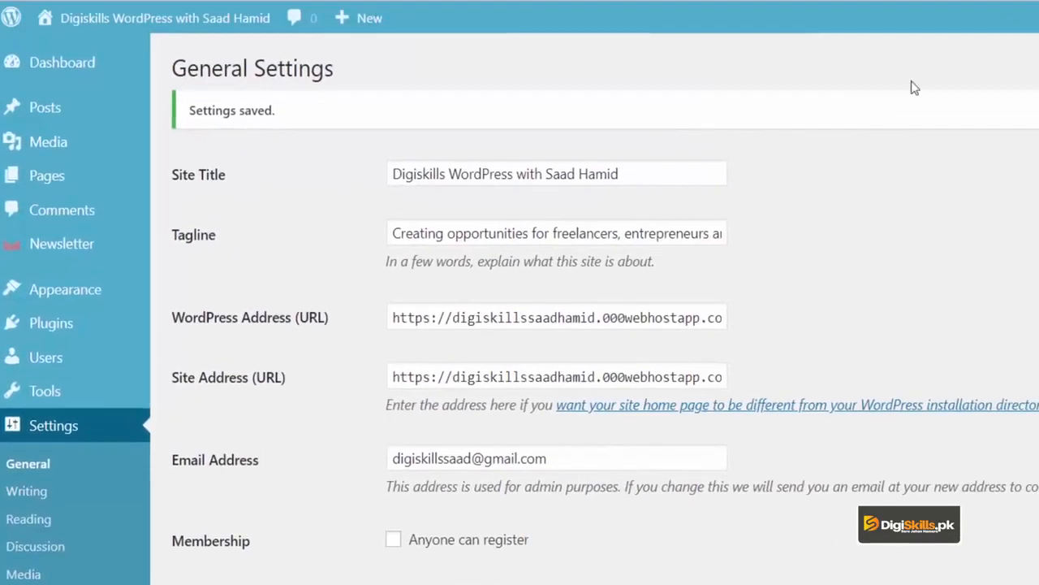
pyautogui.moveTo(403, 300)
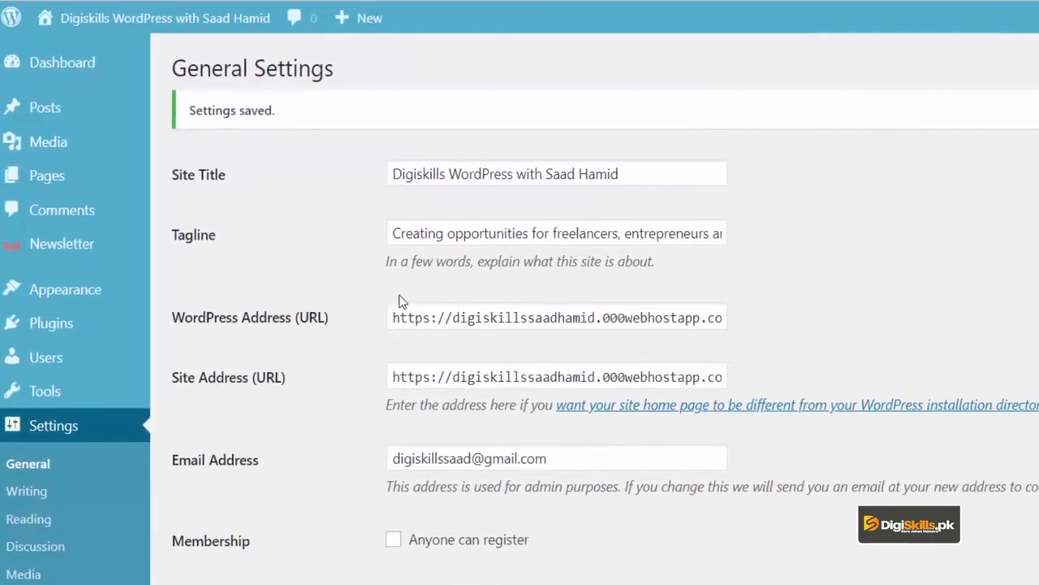
pyautogui.tripleClick(555, 315)
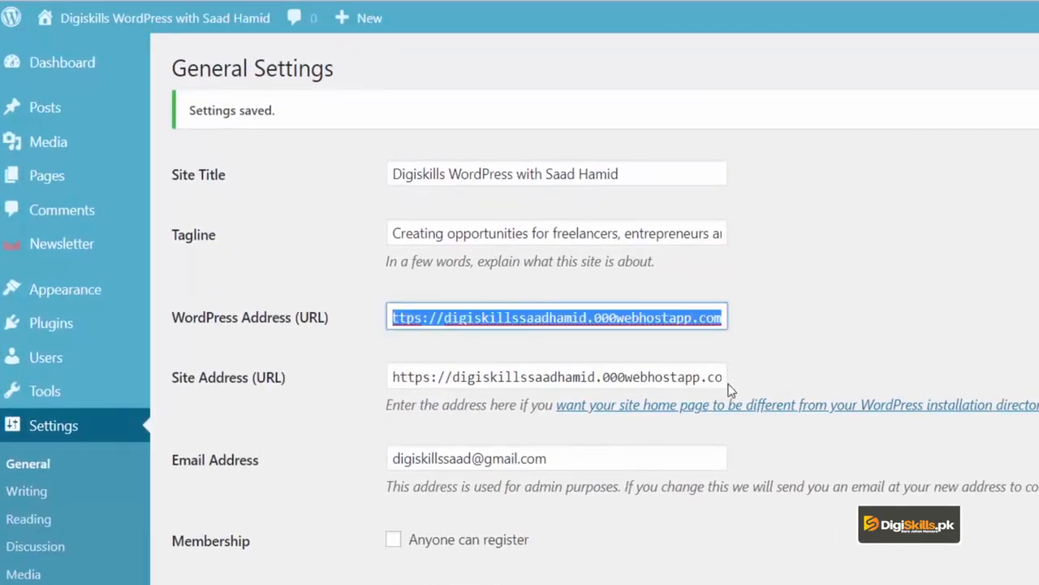